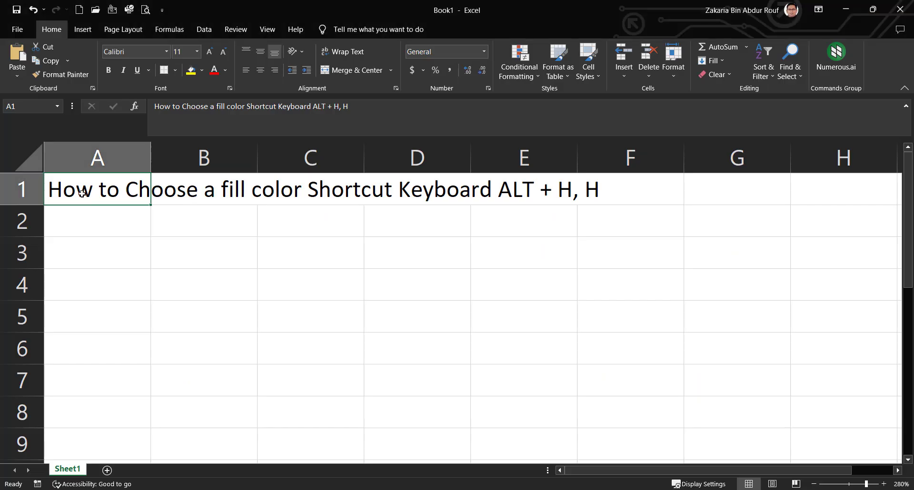
# - Enter 'Test' in cell B3 and give it a blue fill from the Fill Color palette
pyautogui.moveTo(97, 188); pyautogui.dragTo(311, 189)
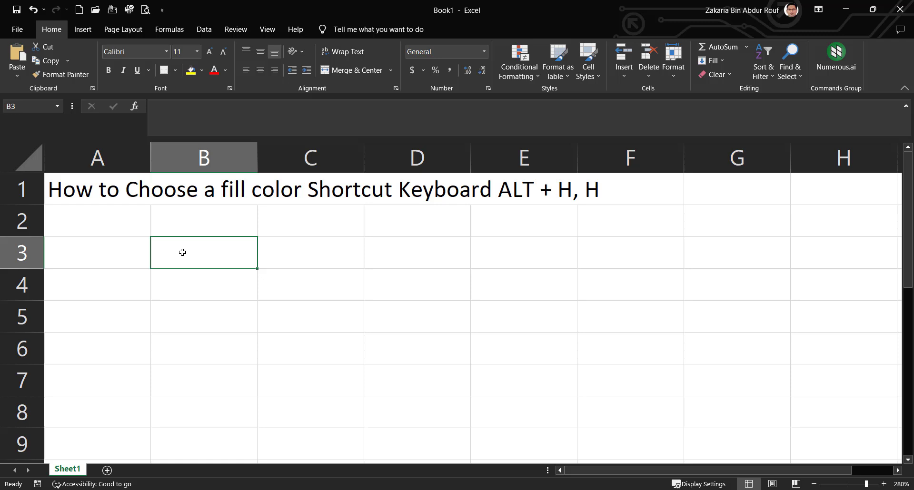
pyautogui.write('Test')
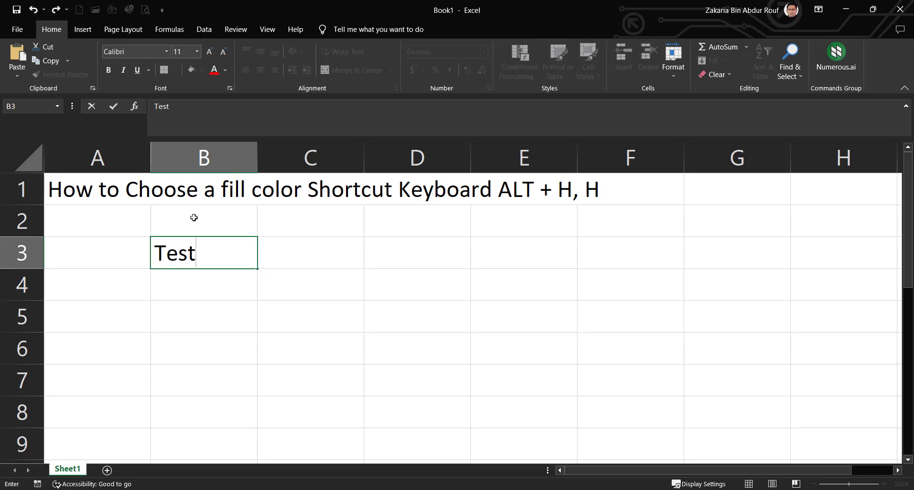
pyautogui.moveTo(160, 225)
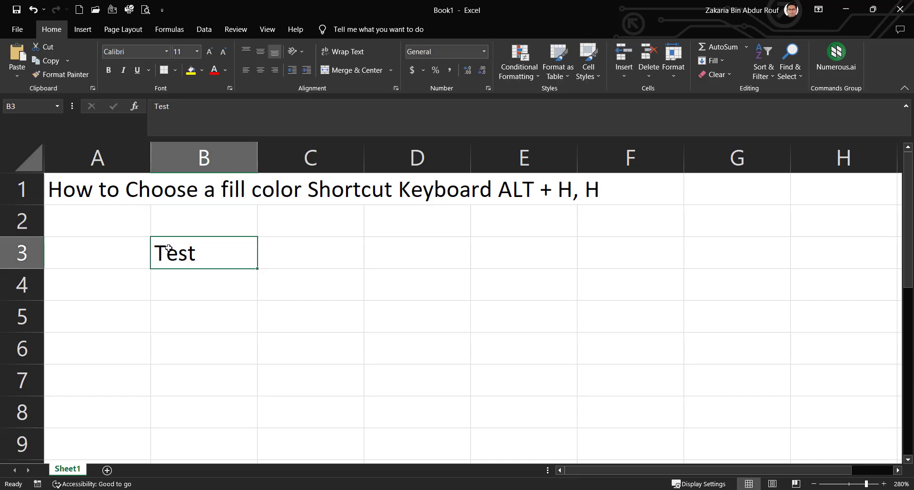
pyautogui.click(188, 71)
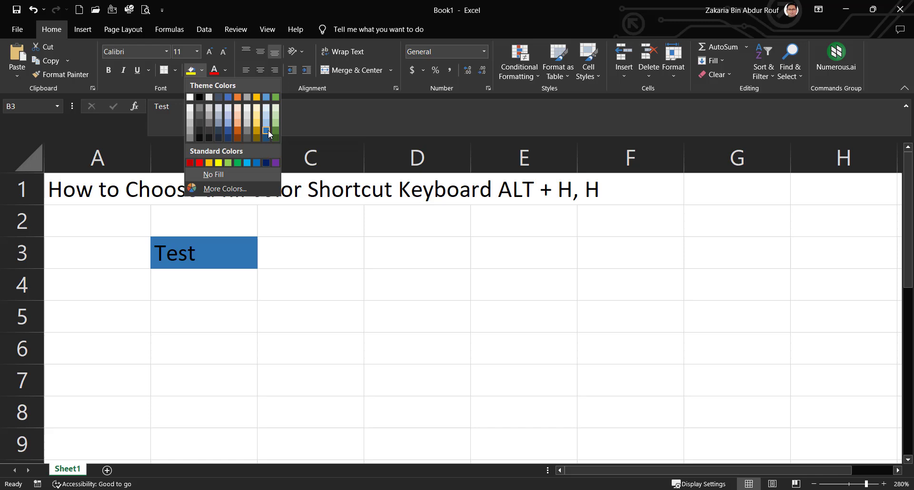
pyautogui.click(267, 132)
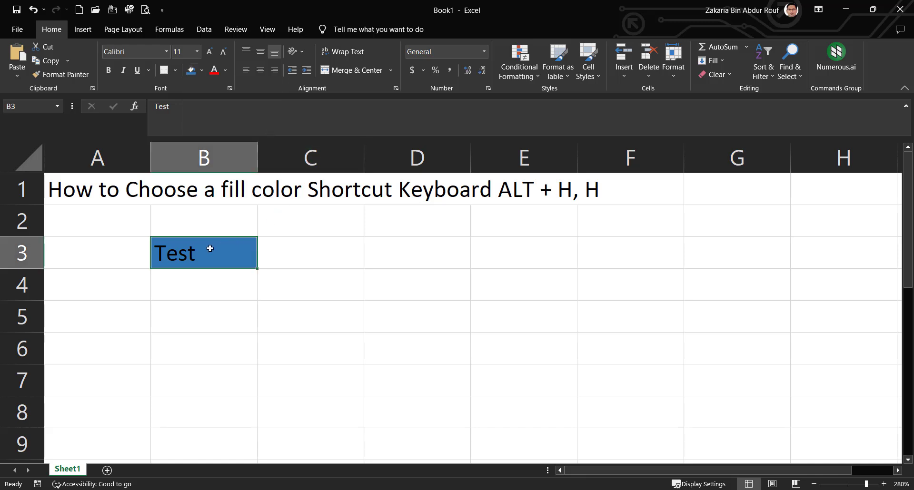
# - Switch B3's fill to golden yellow via the Alt+H,H Fill Color palette
pyautogui.press('alt')
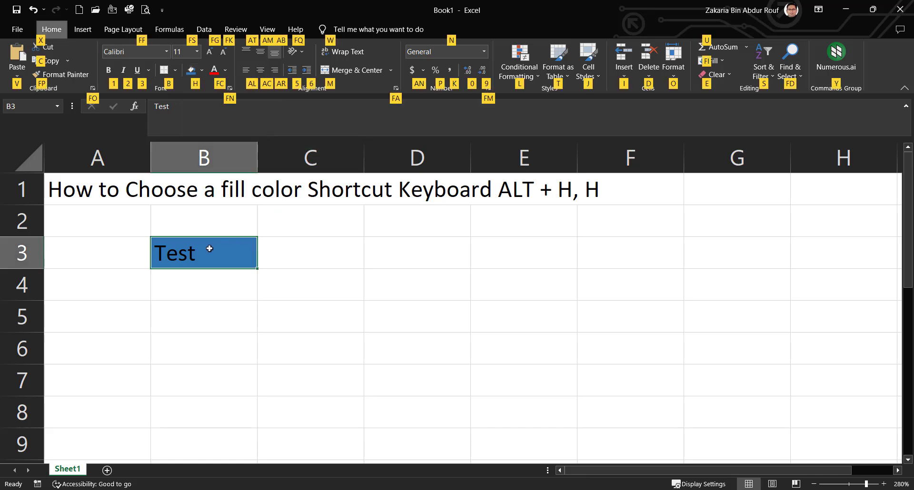
pyautogui.click(189, 71)
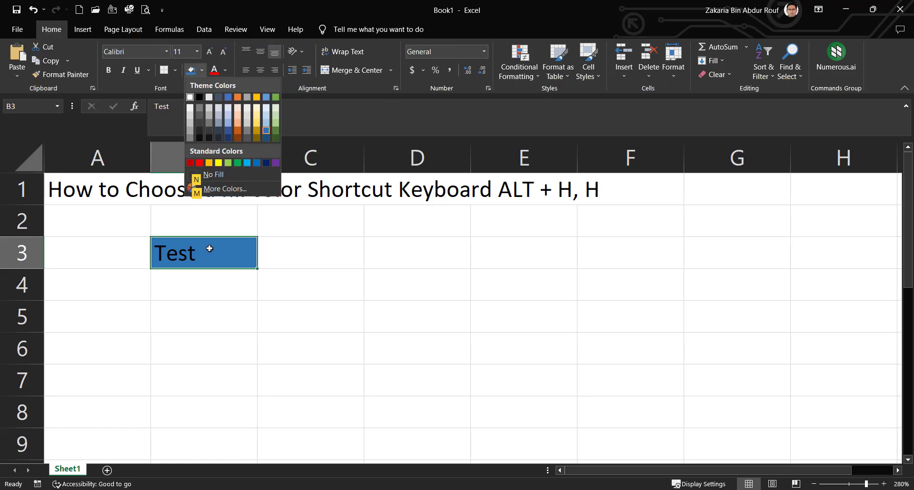
pyautogui.click(213, 174)
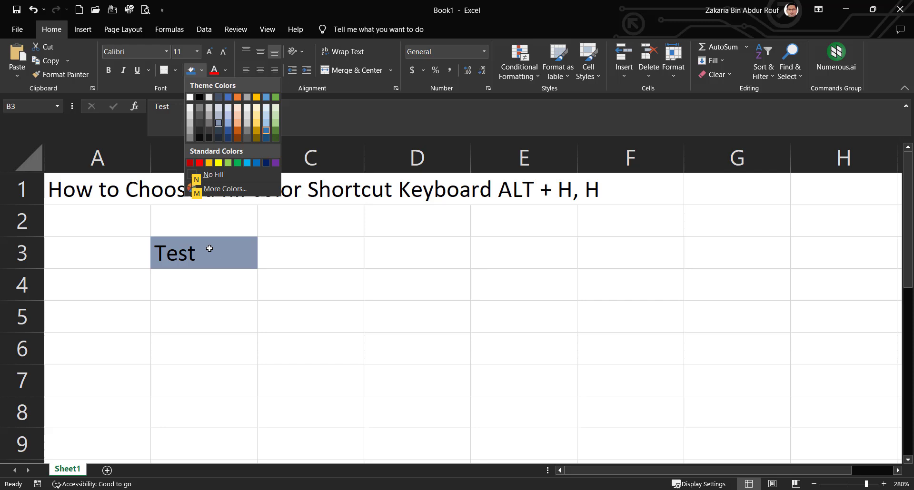
pyautogui.click(275, 97)
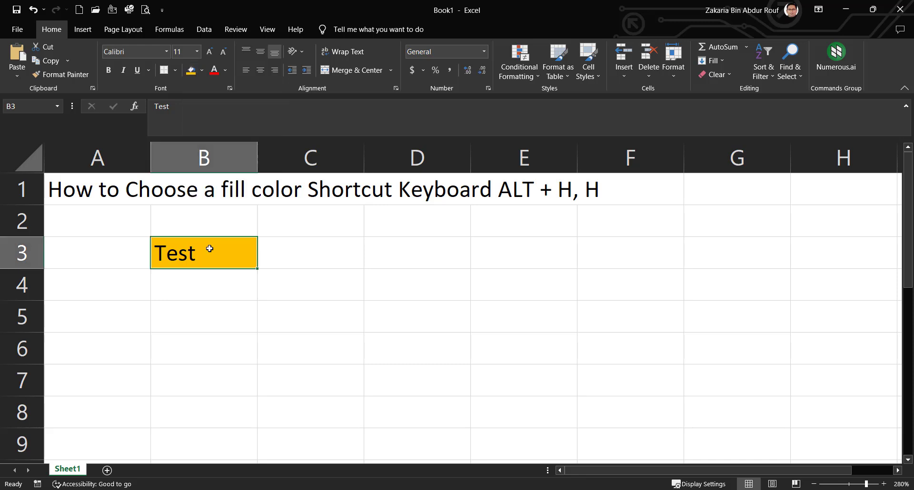
# - Change B3's fill to green under Standard Colors, leaving the palette open
pyautogui.click(201, 70)
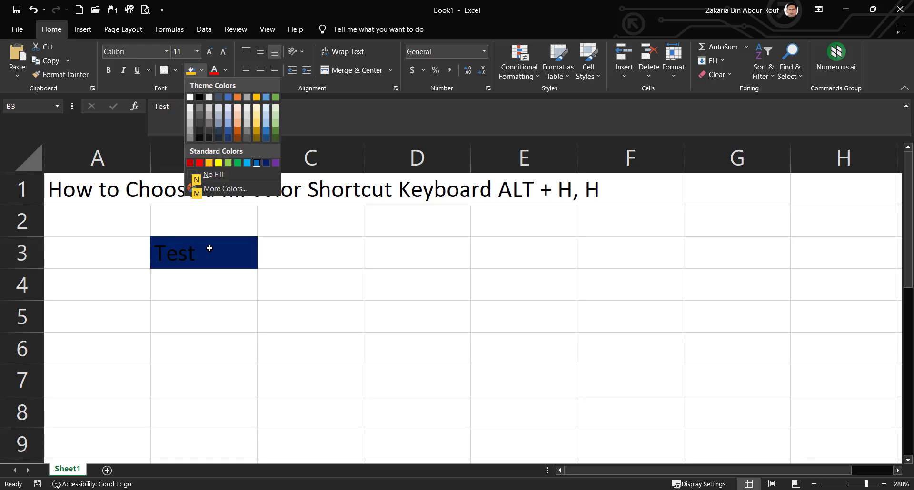
pyautogui.click(238, 163)
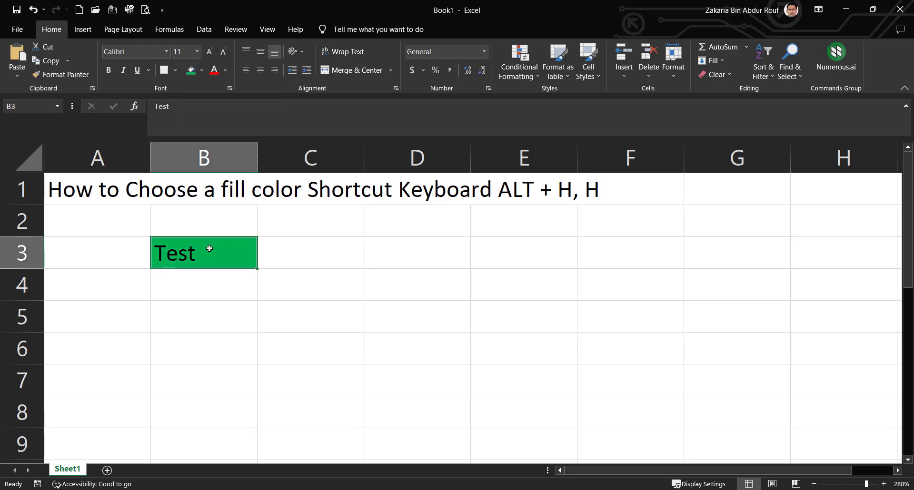
pyautogui.click(202, 70)
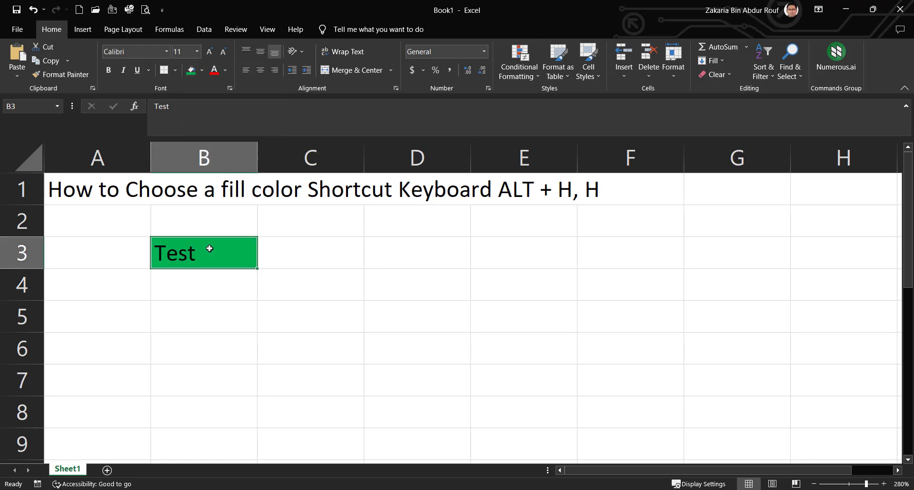
pyautogui.click(200, 70)
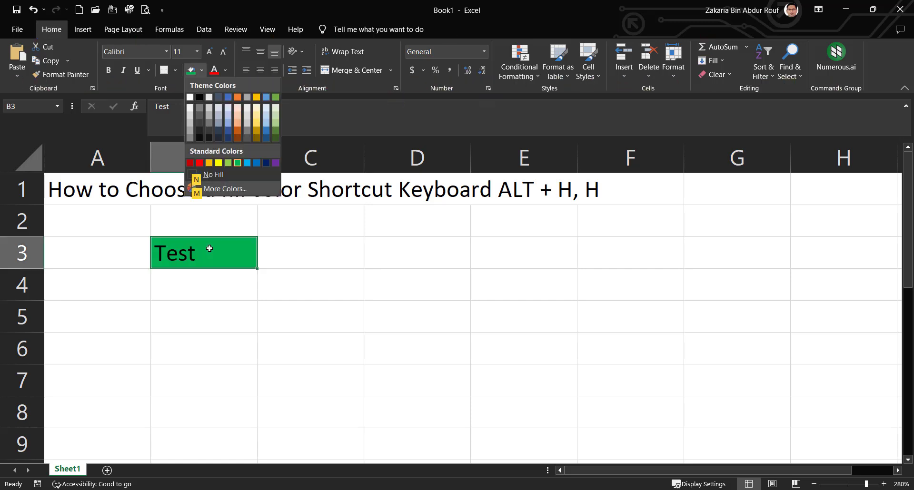